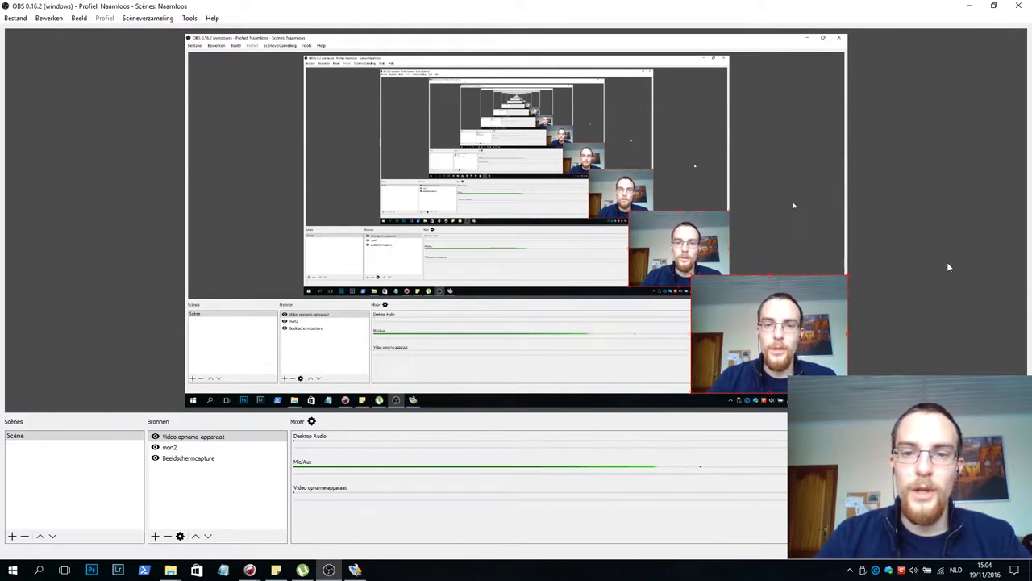
{"action": "mouse_move", "coordinate": [901, 291]}
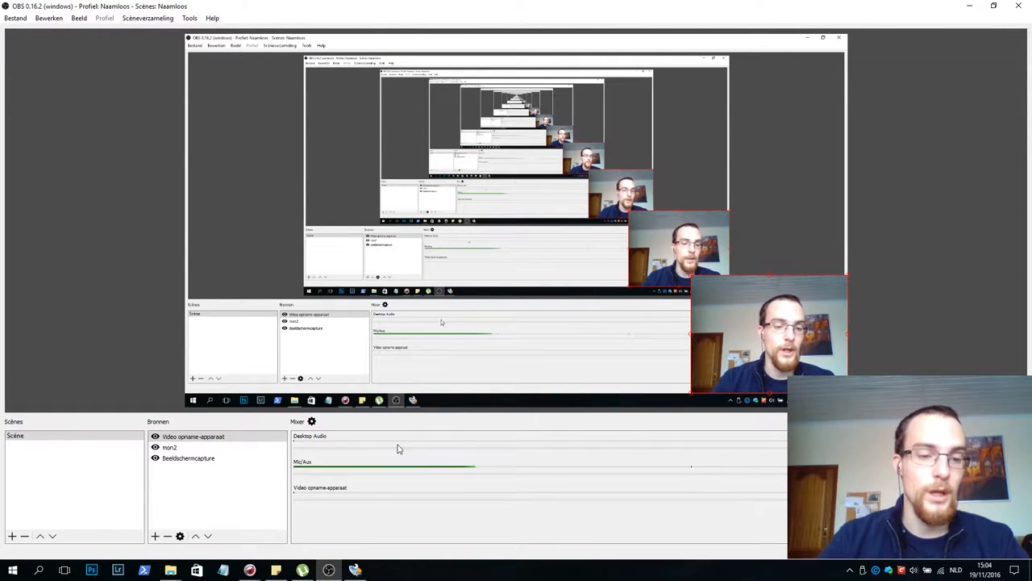
{"action": "mouse_move", "coordinate": [250, 570]}
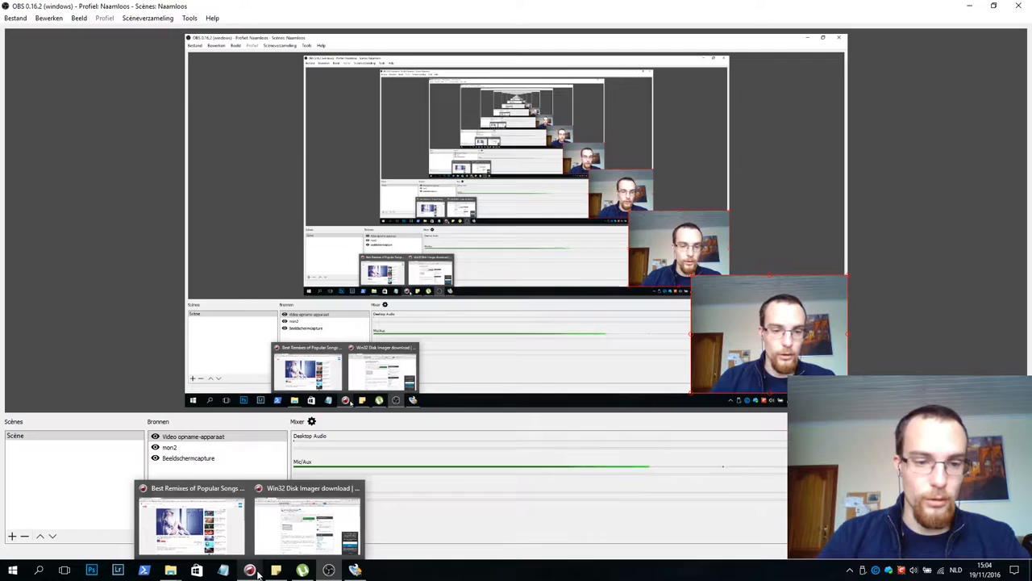
- Go to the Raspbian download page on raspberrypi.org in the browser
{"action": "left_click", "coordinate": [308, 524]}
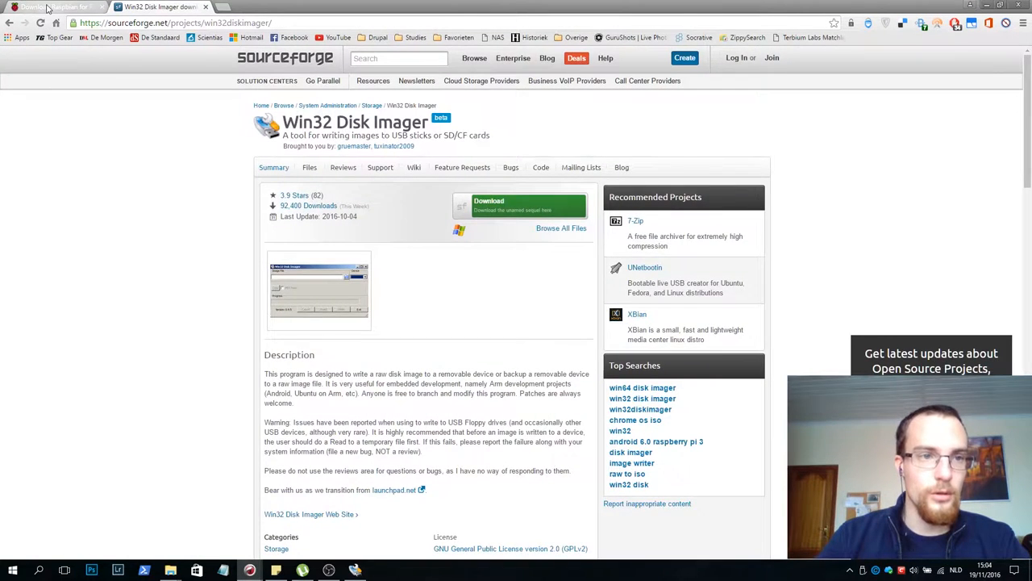
{"action": "left_click", "coordinate": [48, 7]}
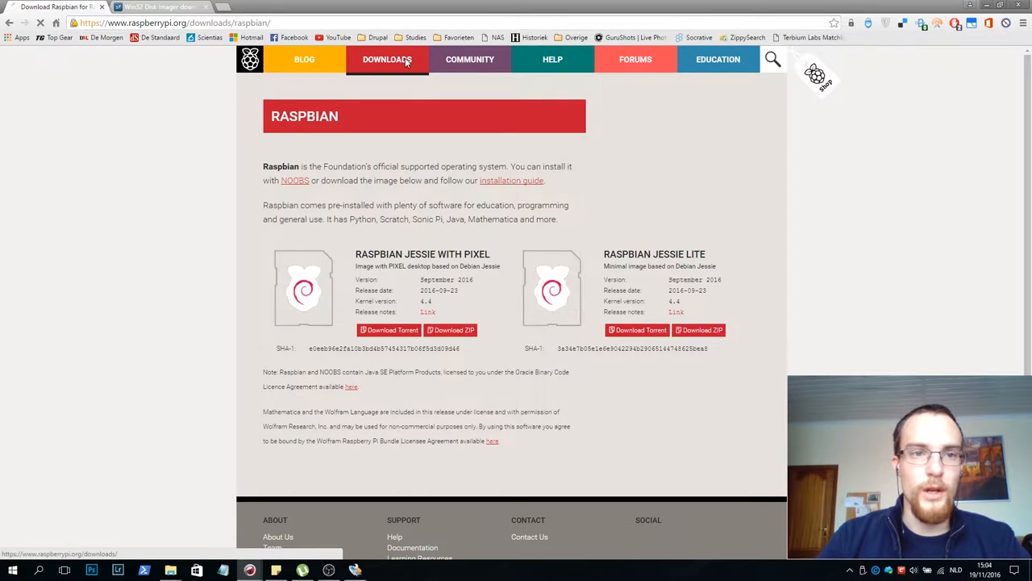
{"action": "left_click", "coordinate": [387, 59]}
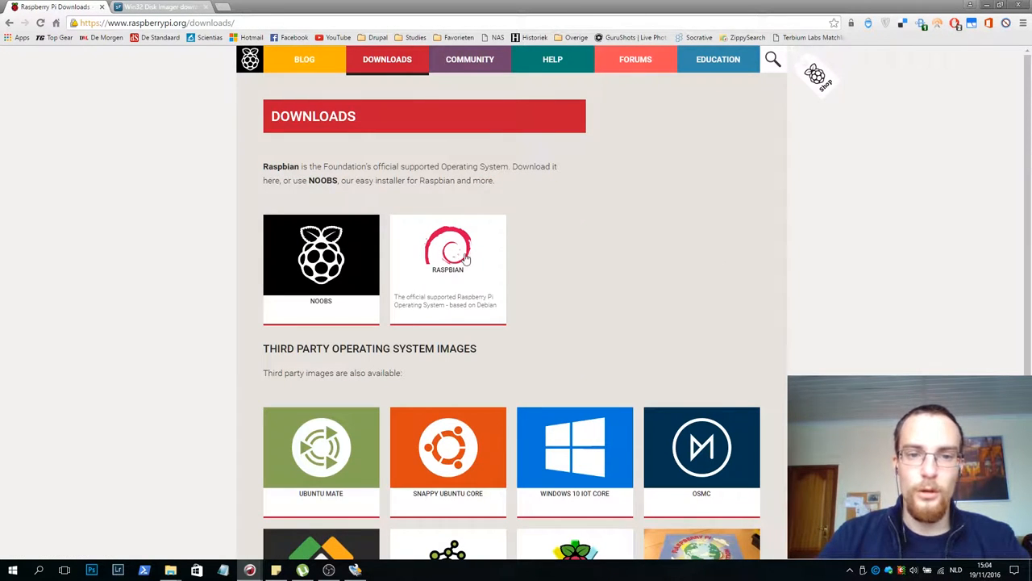
{"action": "left_click", "coordinate": [448, 254]}
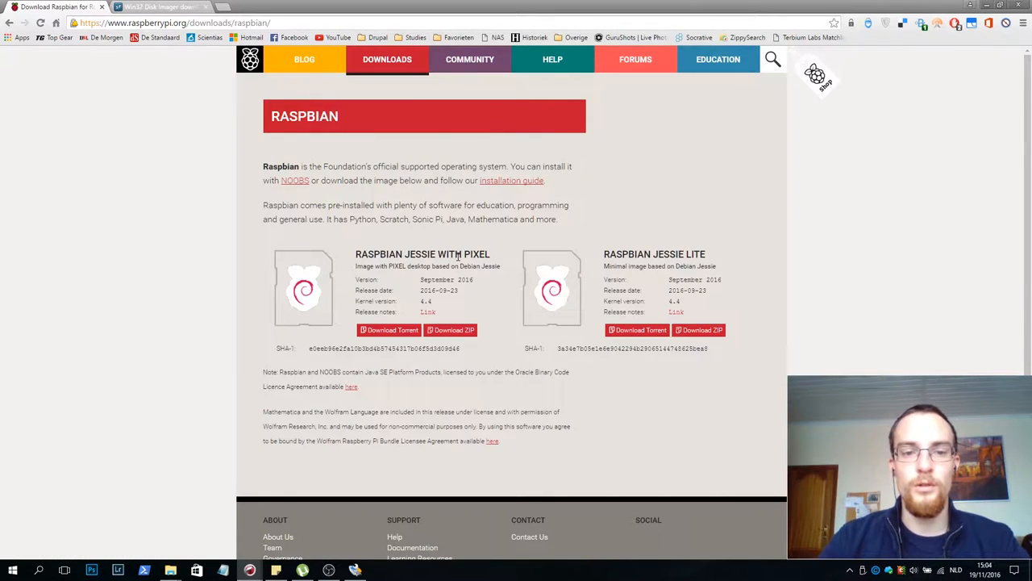
{"action": "mouse_move", "coordinate": [387, 288]}
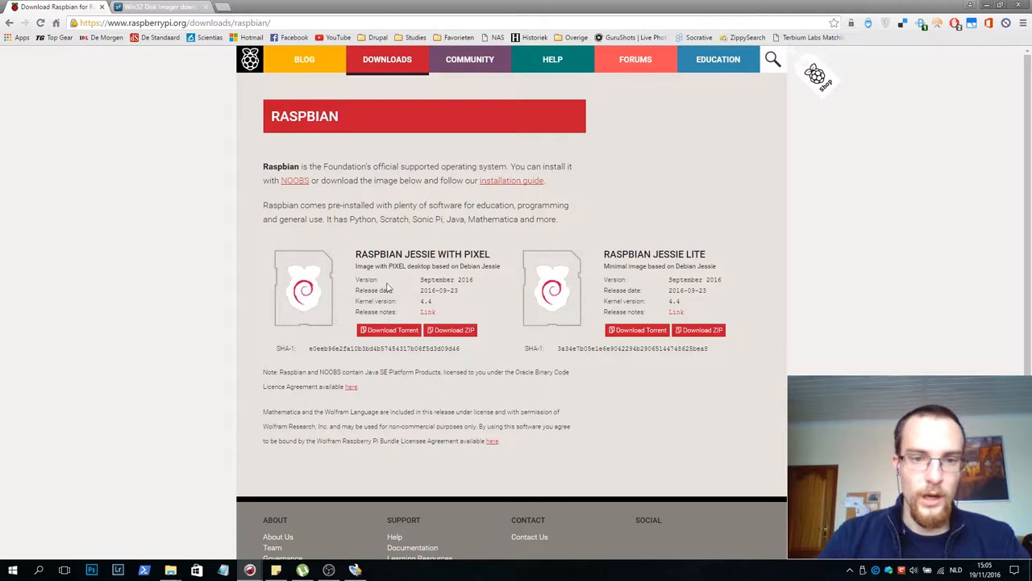
{"action": "mouse_move", "coordinate": [357, 266]}
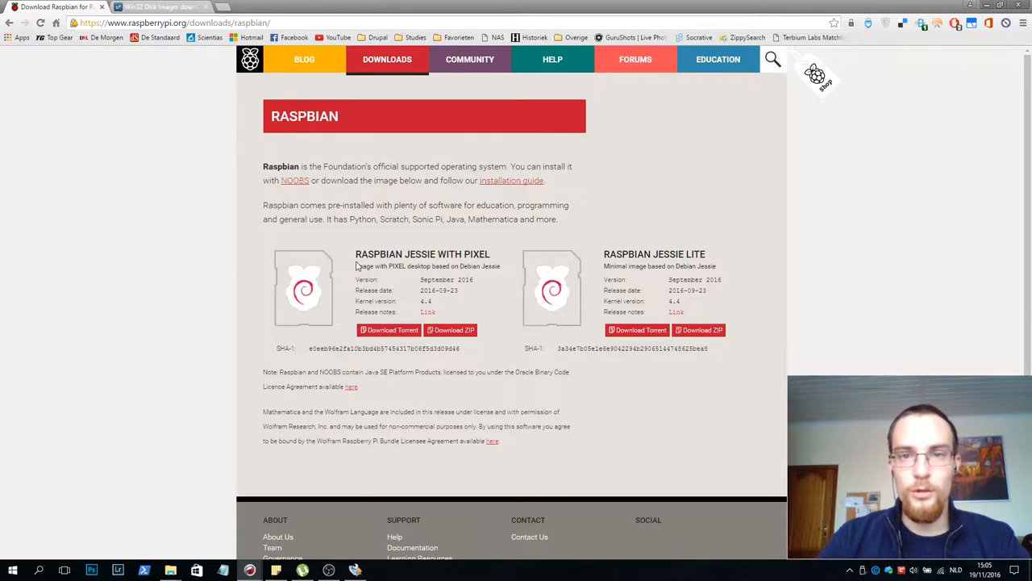
- Download the Raspbian Jessie with PIXEL torrent file from raspberrypi.org
{"action": "double_click", "coordinate": [400, 253]}
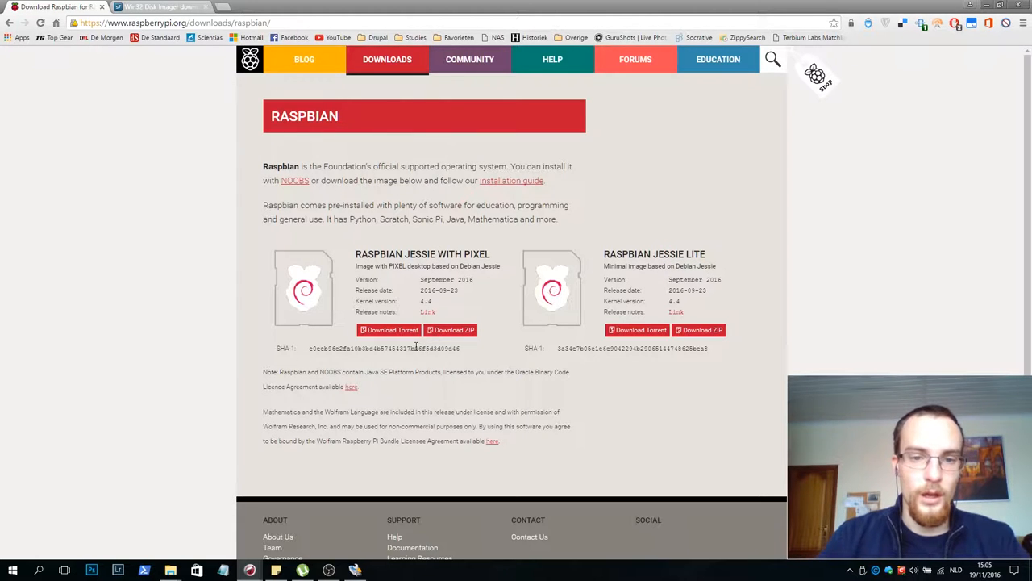
{"action": "scroll", "scroll_direction": "down", "scroll_amount": 3}
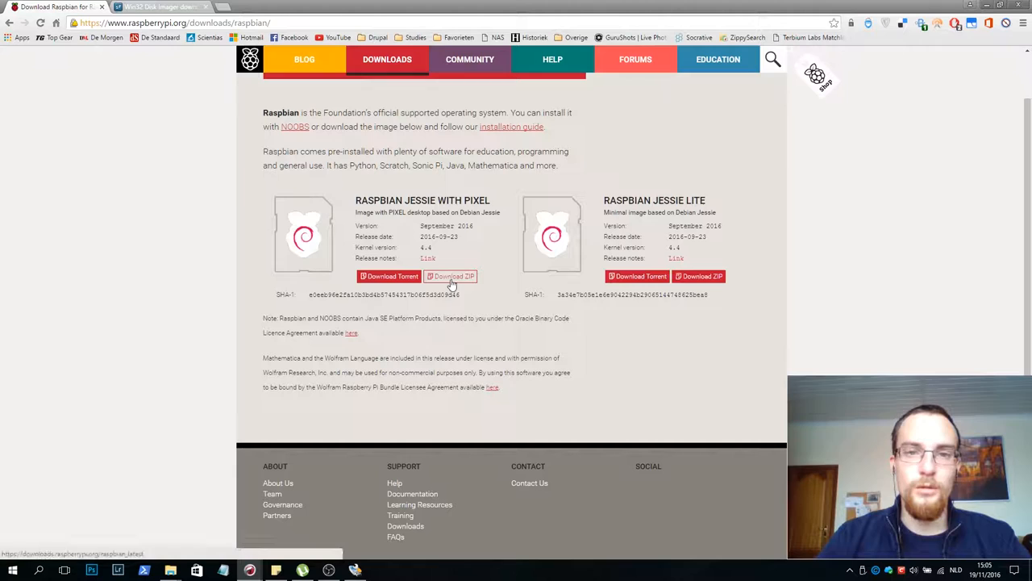
{"action": "mouse_move", "coordinate": [392, 317]}
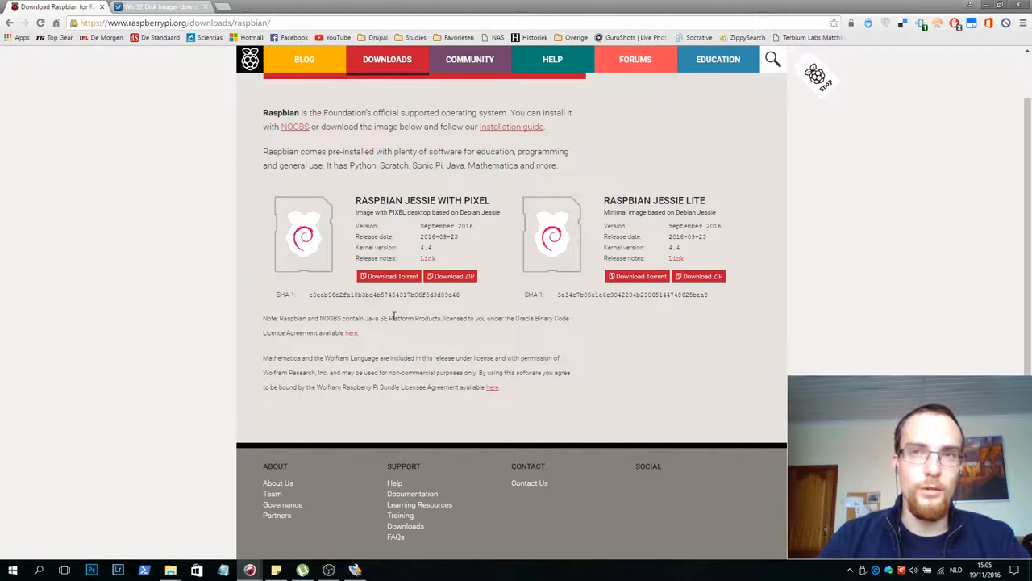
{"action": "mouse_move", "coordinate": [389, 275]}
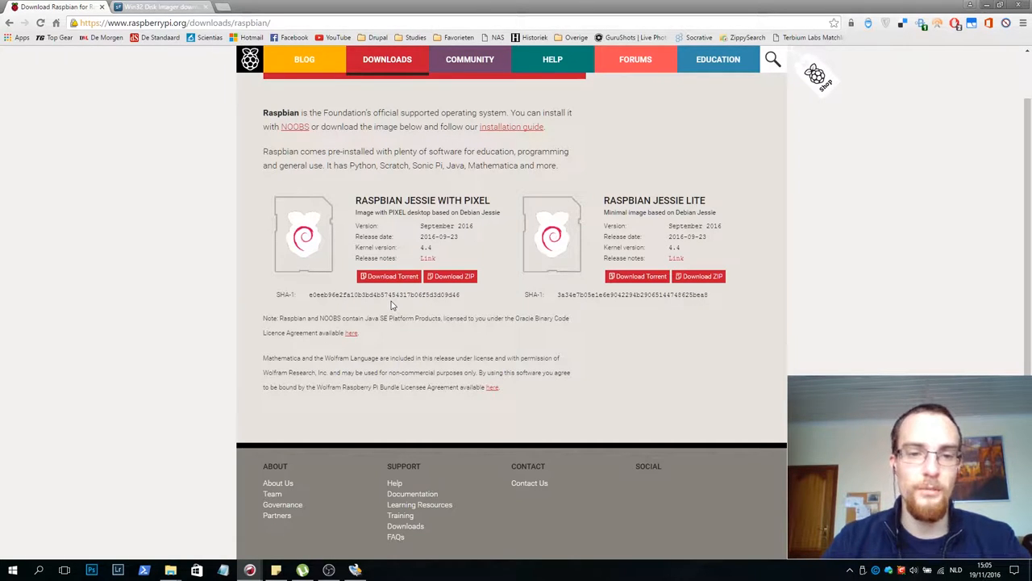
{"action": "mouse_move", "coordinate": [389, 275]}
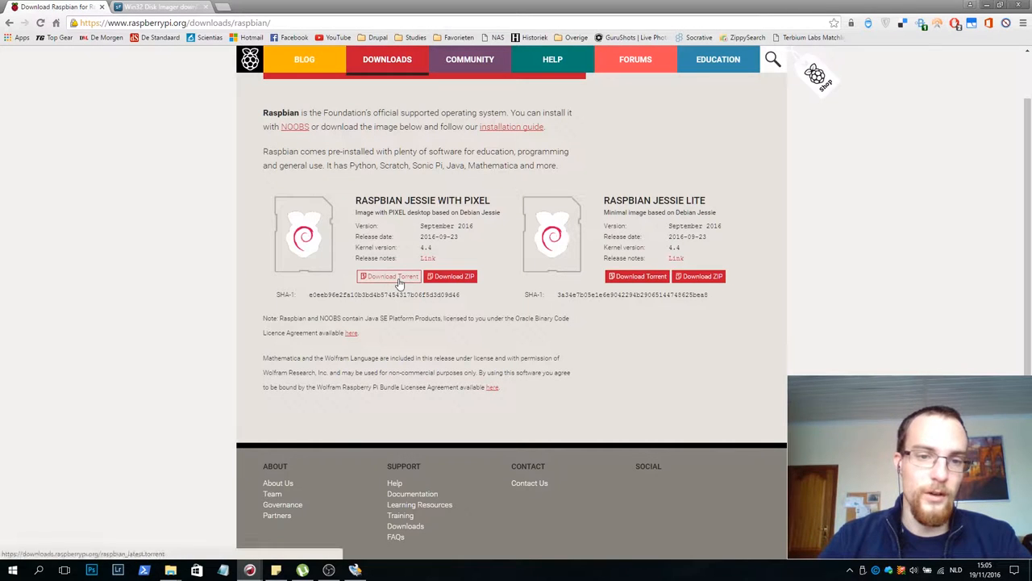
{"action": "left_click", "coordinate": [389, 276]}
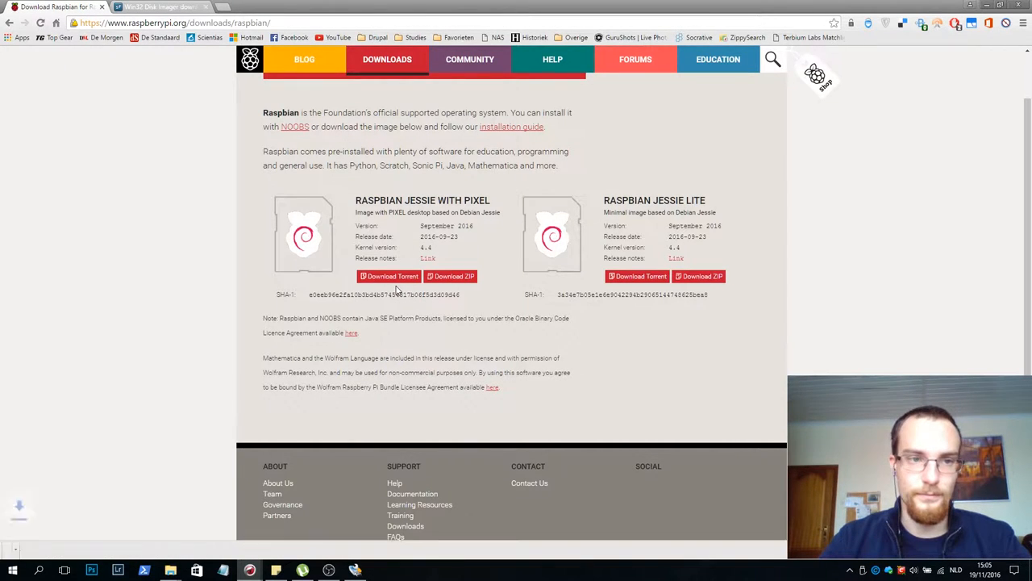
{"action": "left_click", "coordinate": [450, 276]}
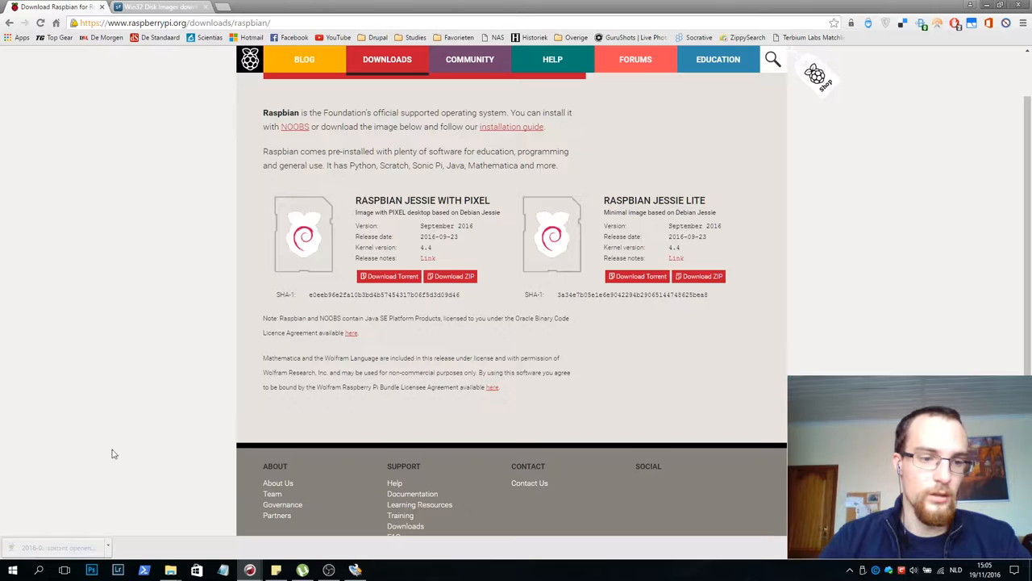
- Add the 2016-09-23-raspbian-jessie.zip torrent to uTorrent, then minimise uTorrent
{"action": "left_click", "coordinate": [390, 276]}
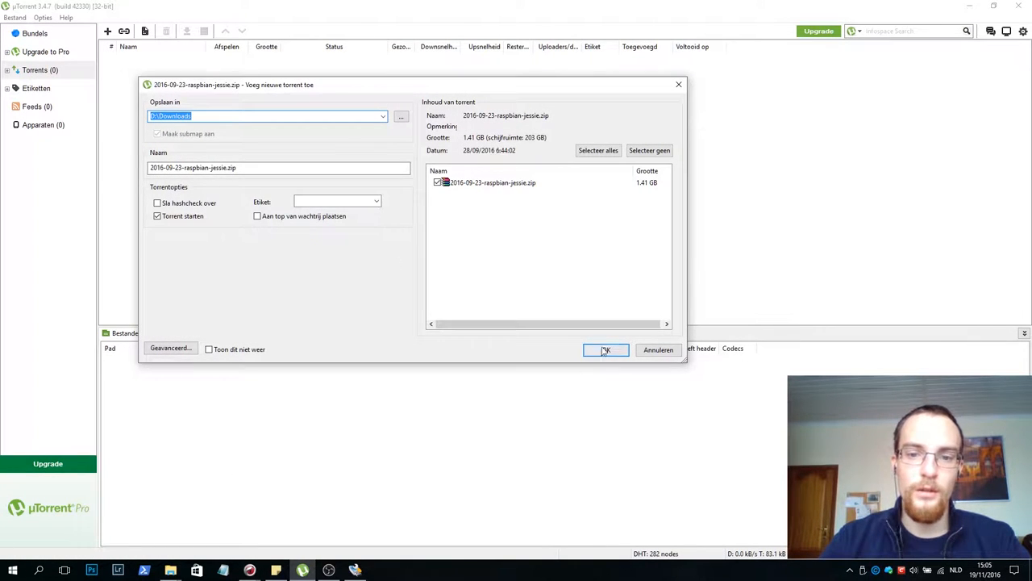
{"action": "left_click", "coordinate": [606, 350]}
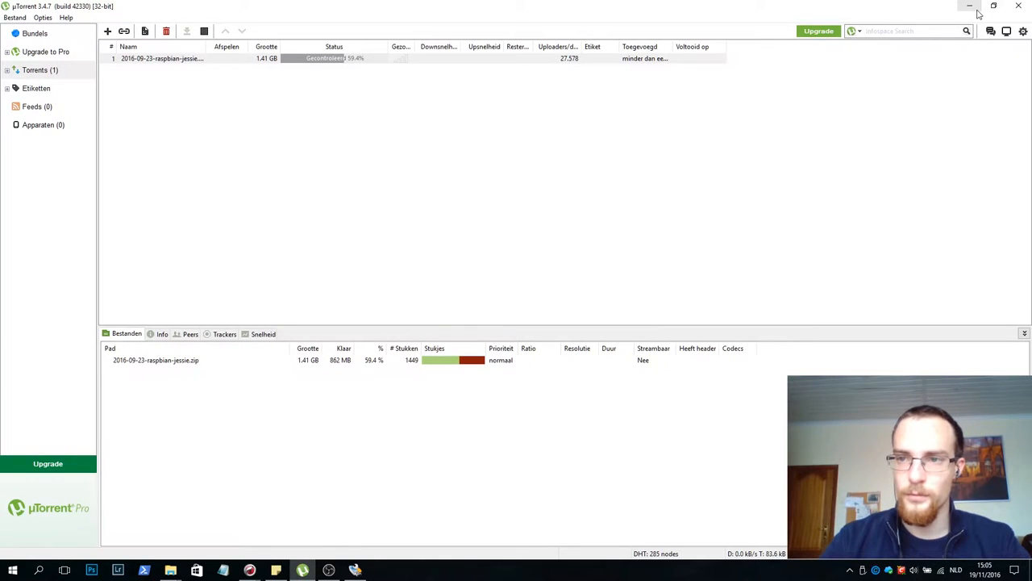
{"action": "left_click", "coordinate": [970, 6]}
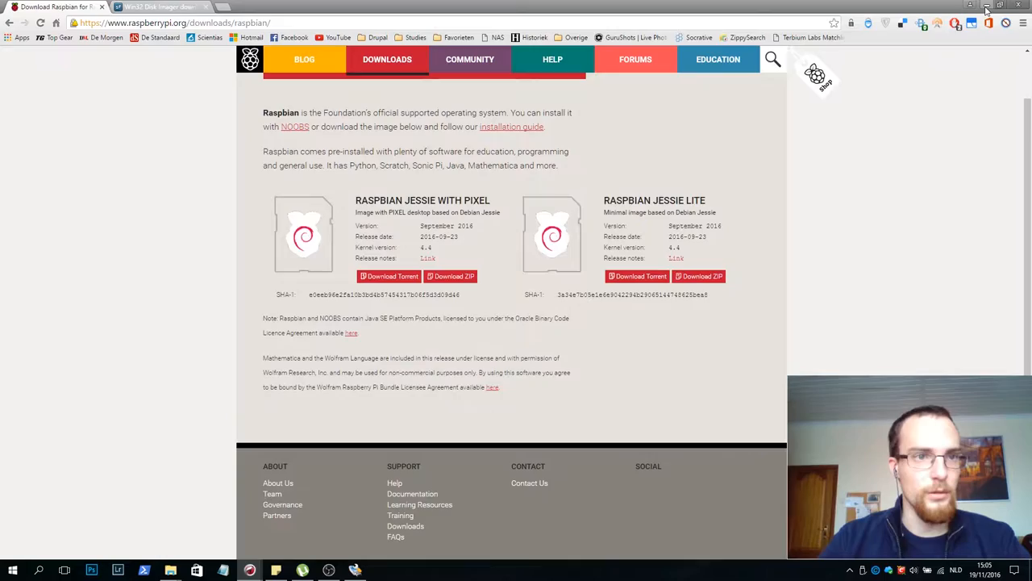
- Select the 1.41 GB 2016-09-23-raspbian-jessie ZIP archive in the Downloads folder
{"action": "left_click", "coordinate": [972, 6]}
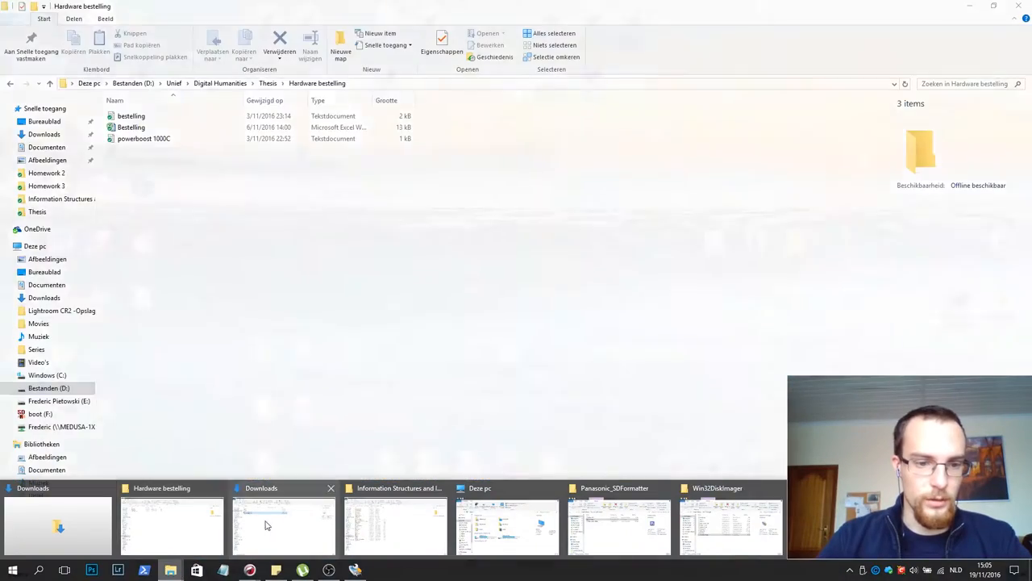
{"action": "left_click", "coordinate": [260, 524]}
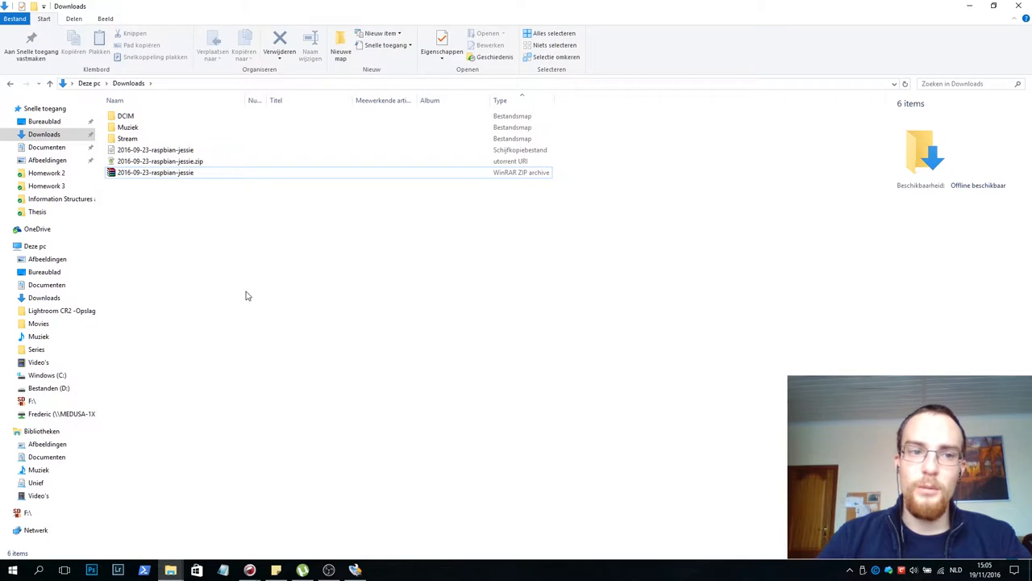
{"action": "mouse_move", "coordinate": [494, 314]}
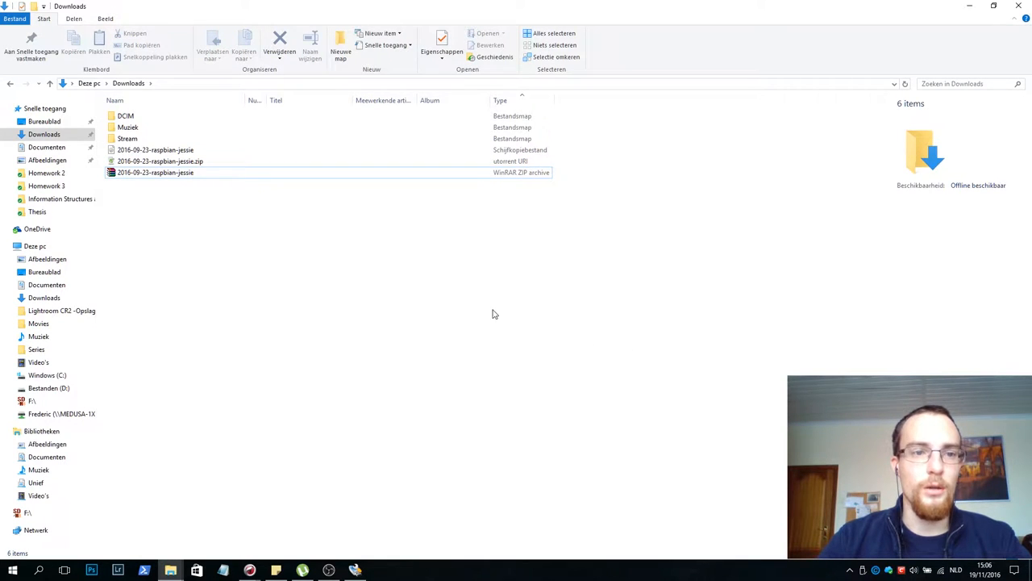
{"action": "left_click", "coordinate": [155, 172]}
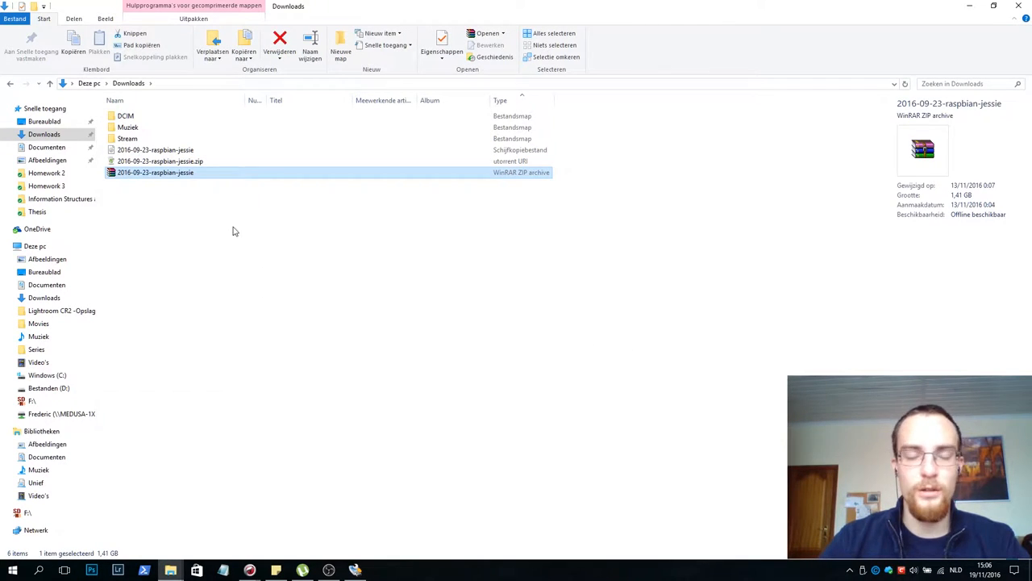
{"action": "mouse_move", "coordinate": [137, 189]}
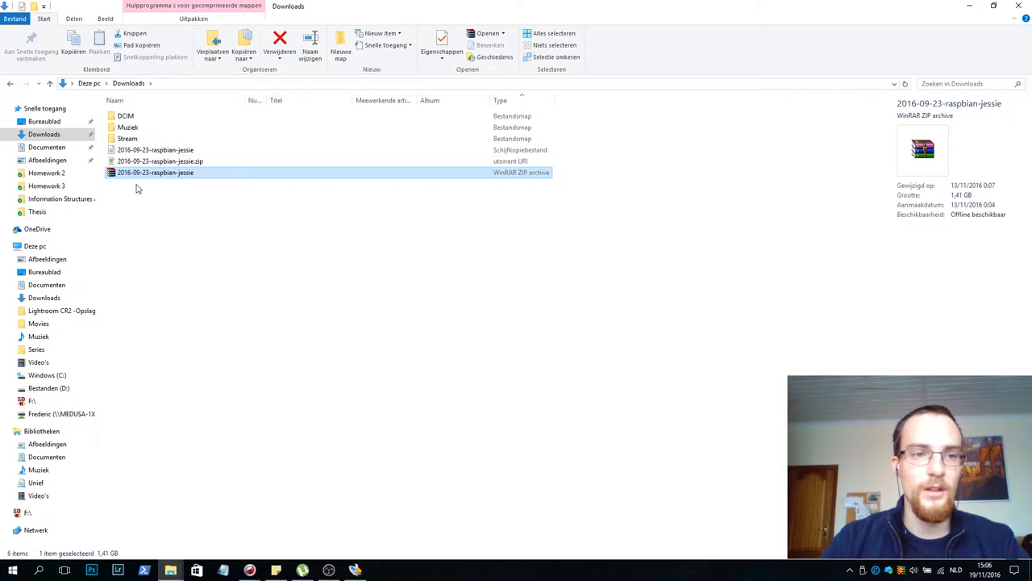
- Show the WinRAR extraction options for the Raspbian ZIP archive
{"action": "right_click", "coordinate": [155, 172]}
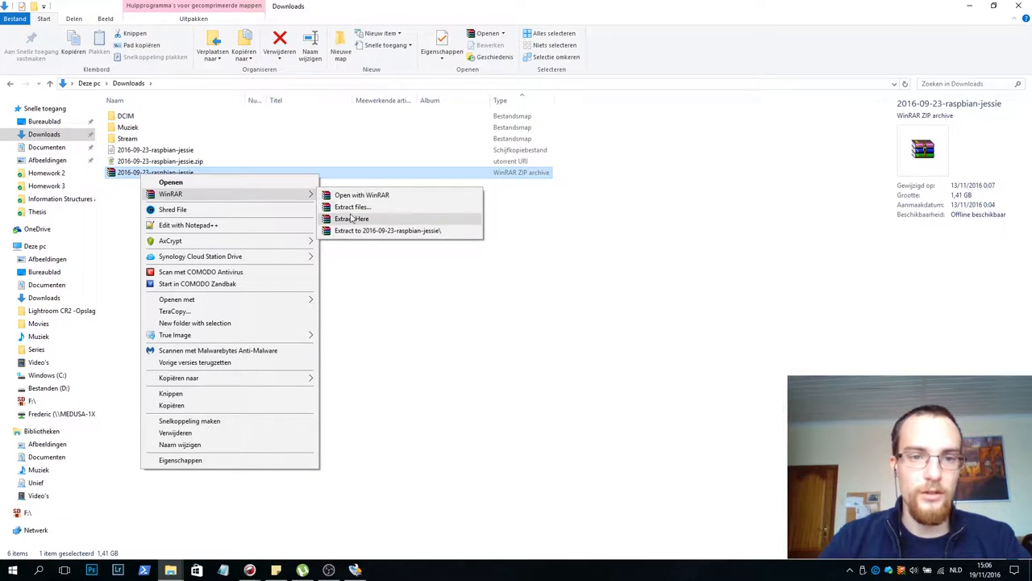
{"action": "mouse_move", "coordinate": [651, 244]}
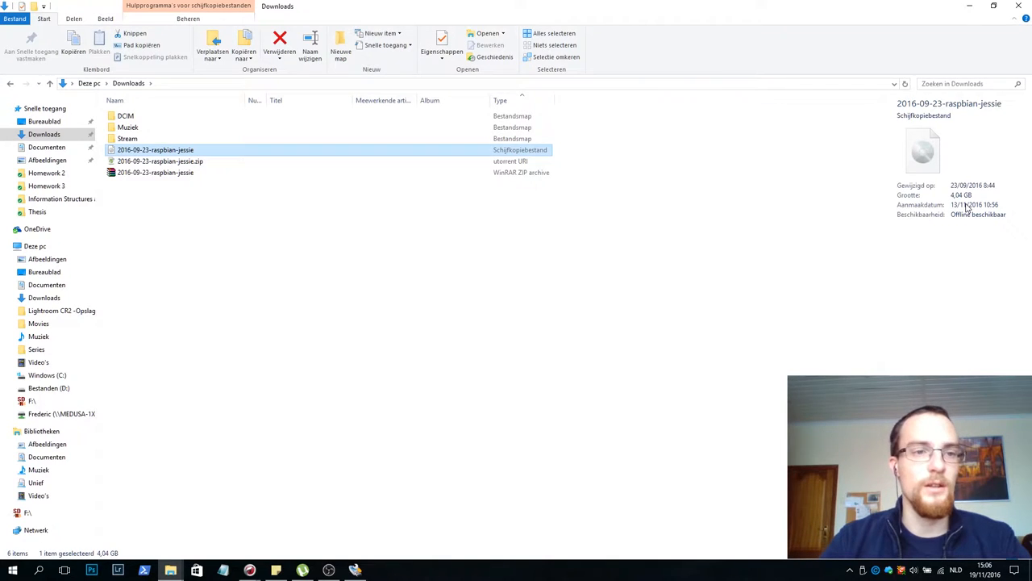
{"action": "mouse_move", "coordinate": [922, 218]}
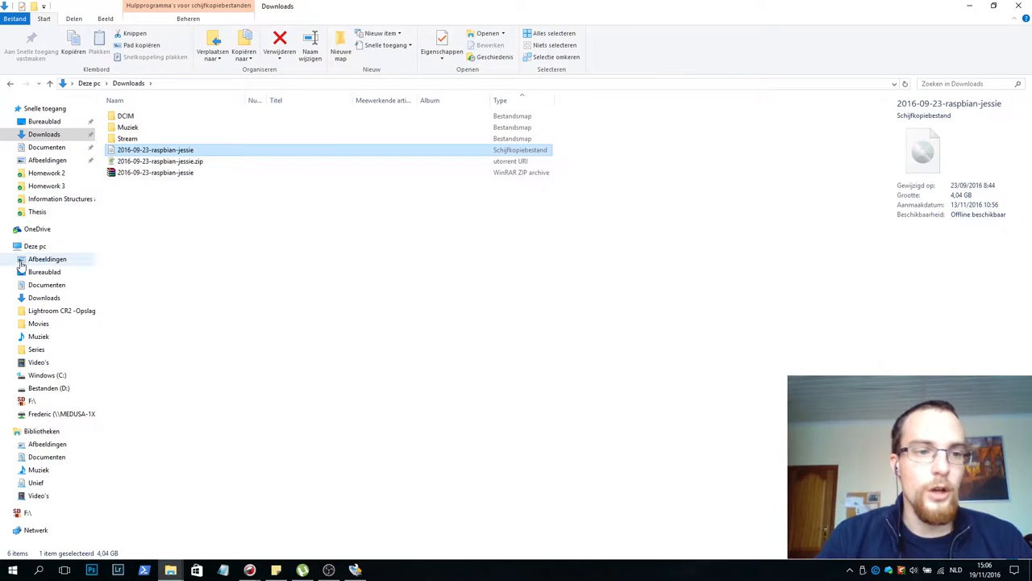
- Refresh This PC and show details of the 14.9 GB FAT32 SD card (F:)
{"action": "left_click", "coordinate": [35, 246]}
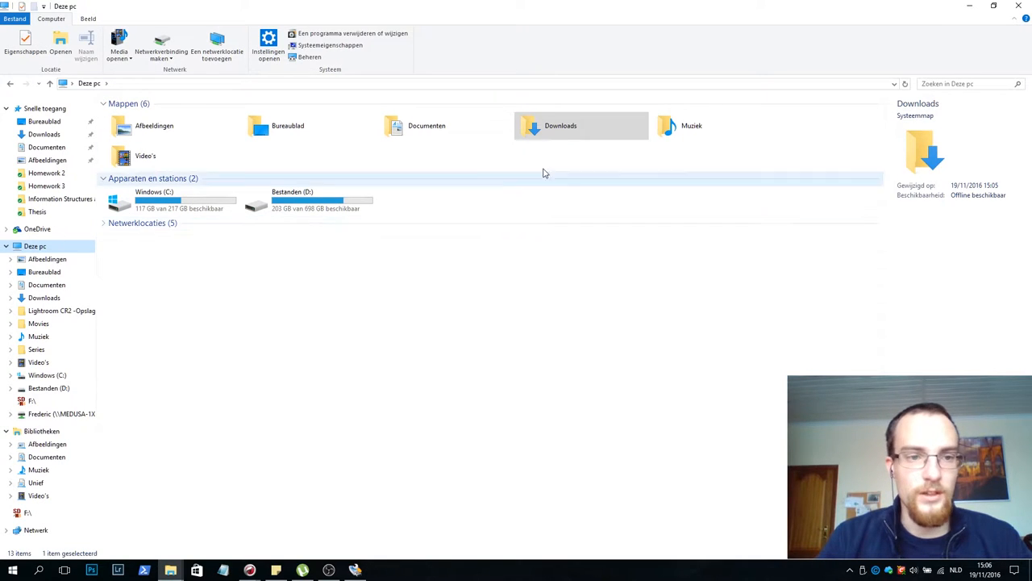
{"action": "left_click", "coordinate": [528, 218]}
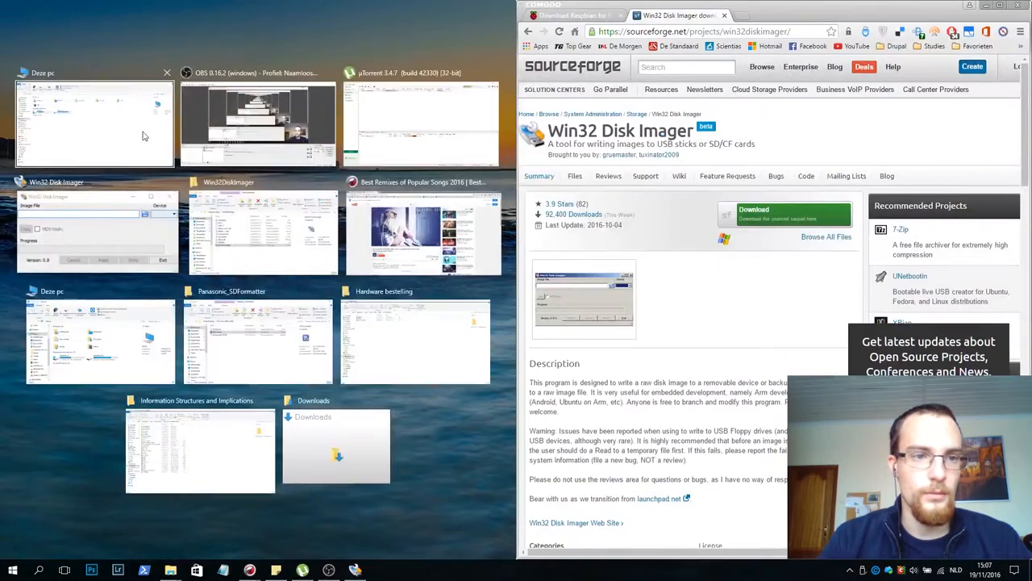
{"action": "left_click", "coordinate": [94, 122]}
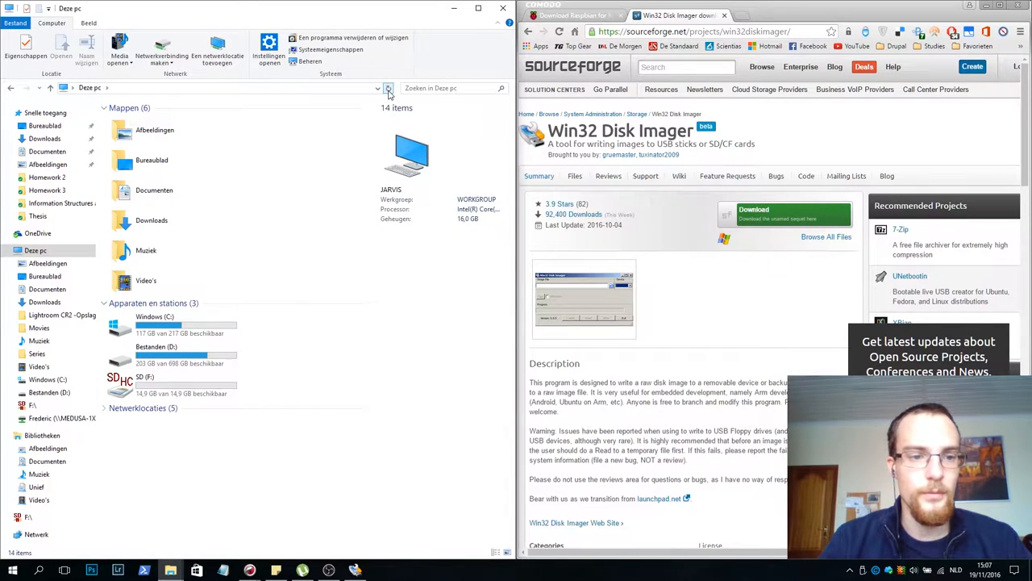
{"action": "left_click", "coordinate": [161, 379]}
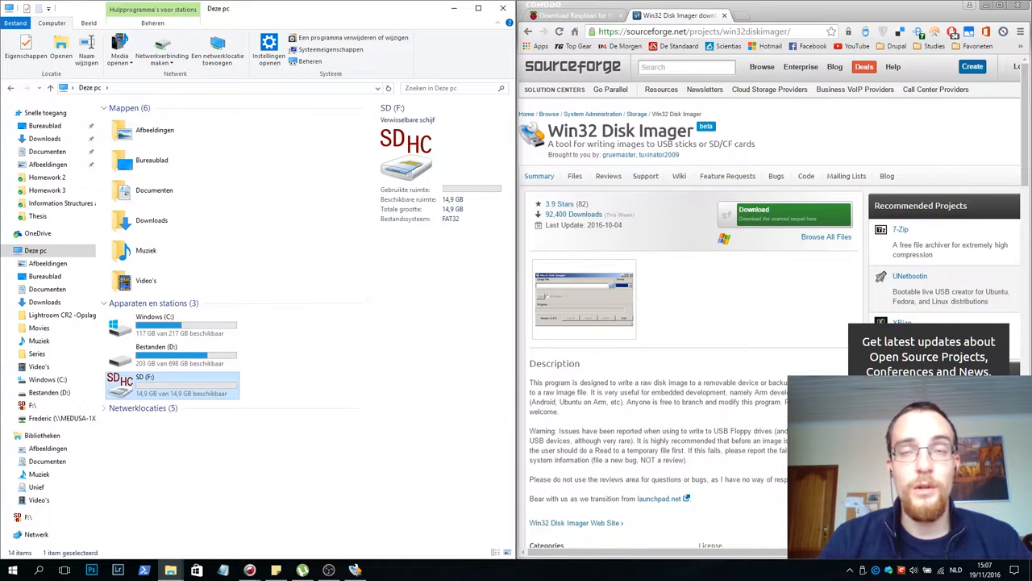
{"action": "left_click", "coordinate": [693, 31]}
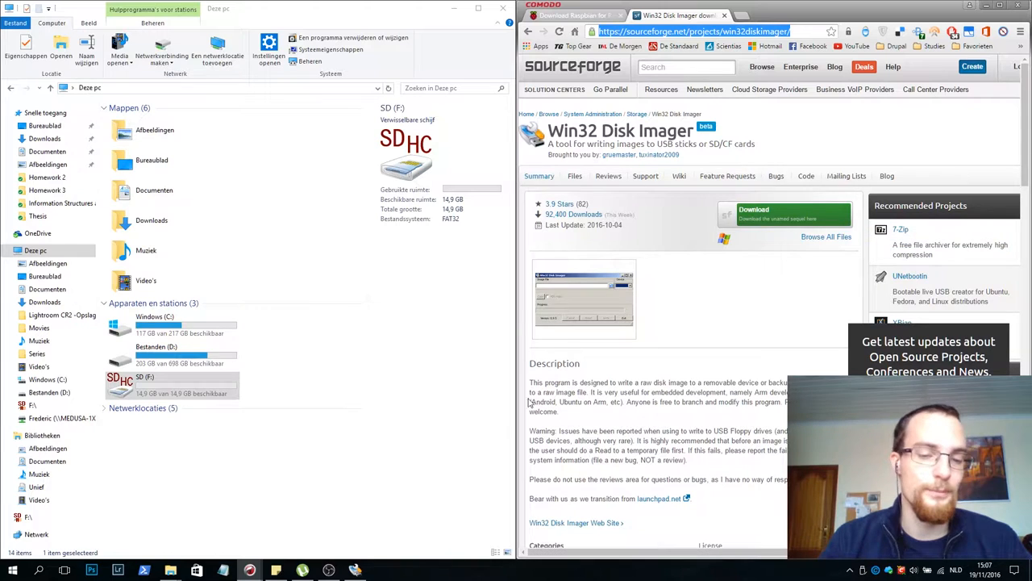
- Search 'win32' and launch Win32DiskImager.exe
{"action": "left_click", "coordinate": [355, 571]}
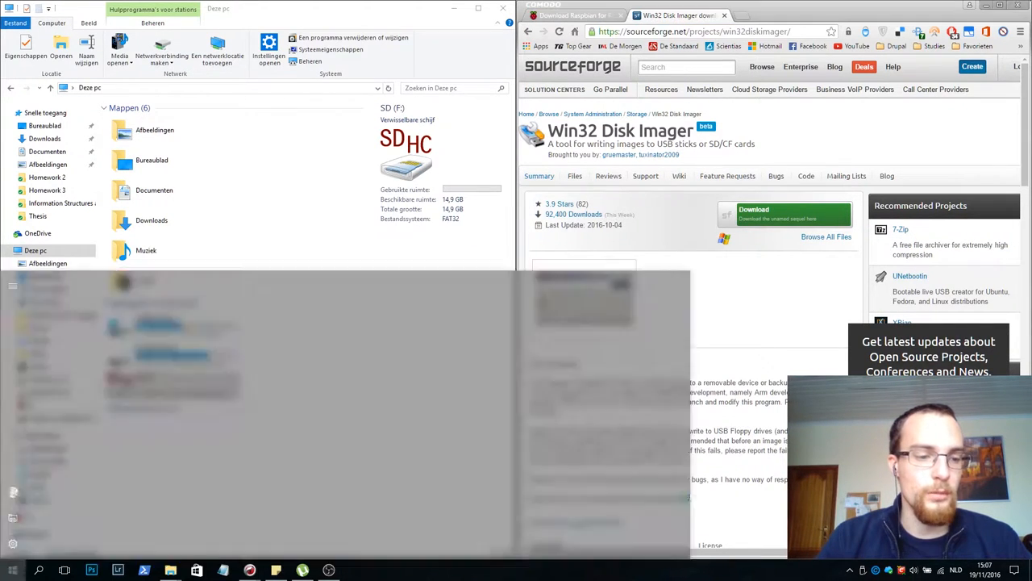
{"action": "type", "text": "win32"}
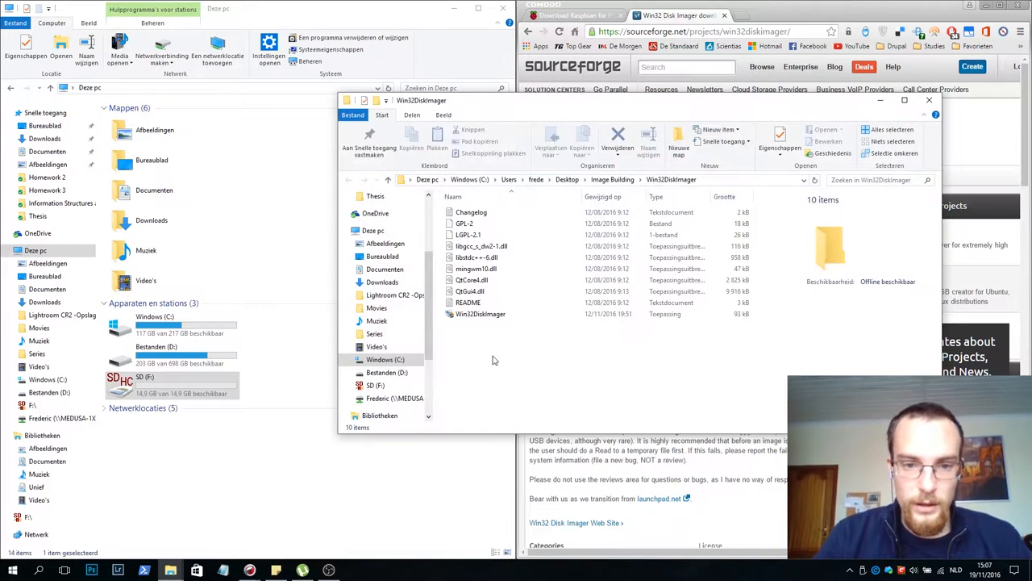
{"action": "double_click", "coordinate": [480, 314]}
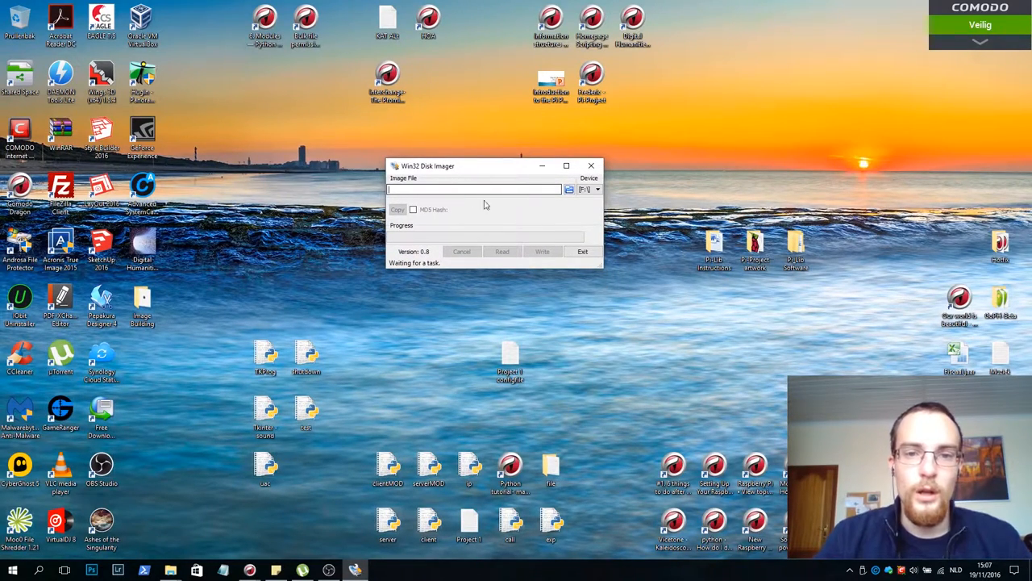
{"action": "left_click", "coordinate": [598, 189]}
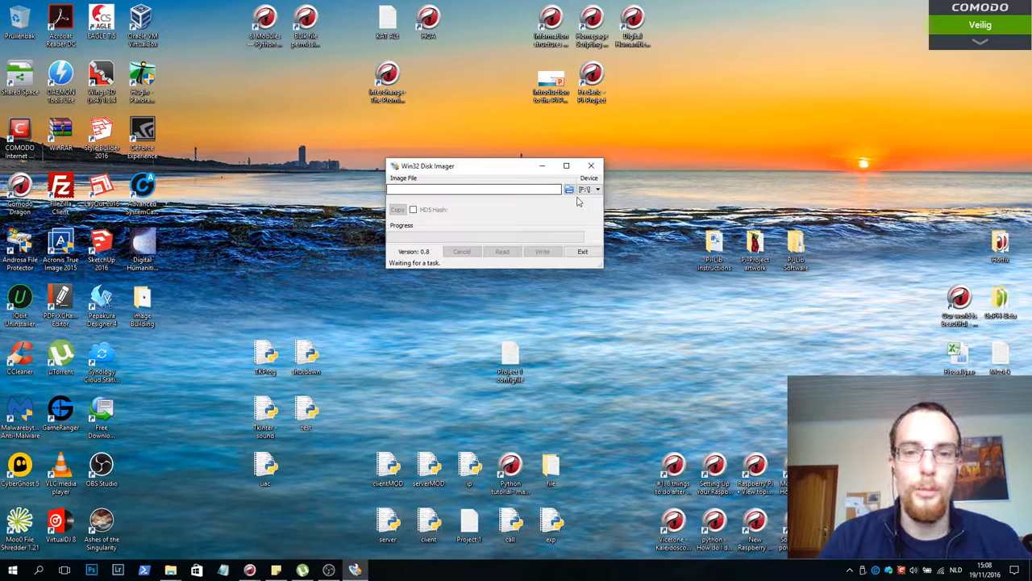
{"action": "mouse_move", "coordinate": [564, 204]}
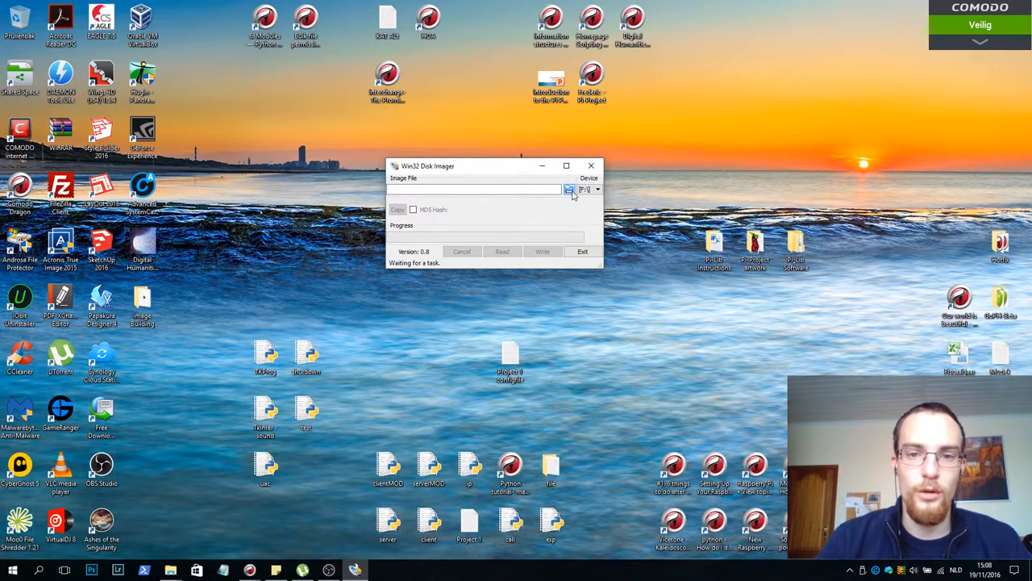
- Load D:/Downloads/2016-09-23-raspbian-jessie.img as the image file
{"action": "left_click", "coordinate": [570, 189]}
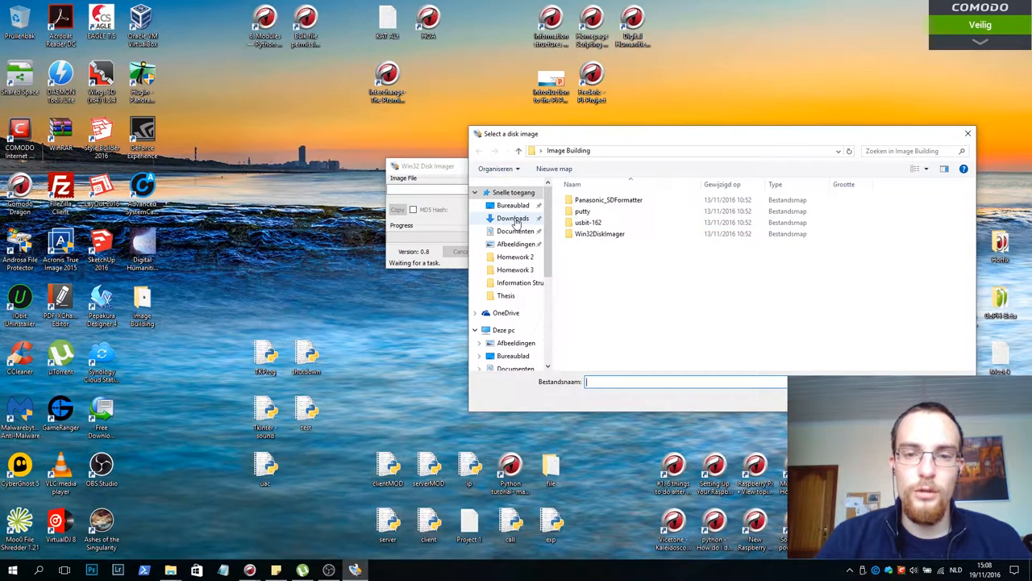
{"action": "left_click", "coordinate": [513, 218]}
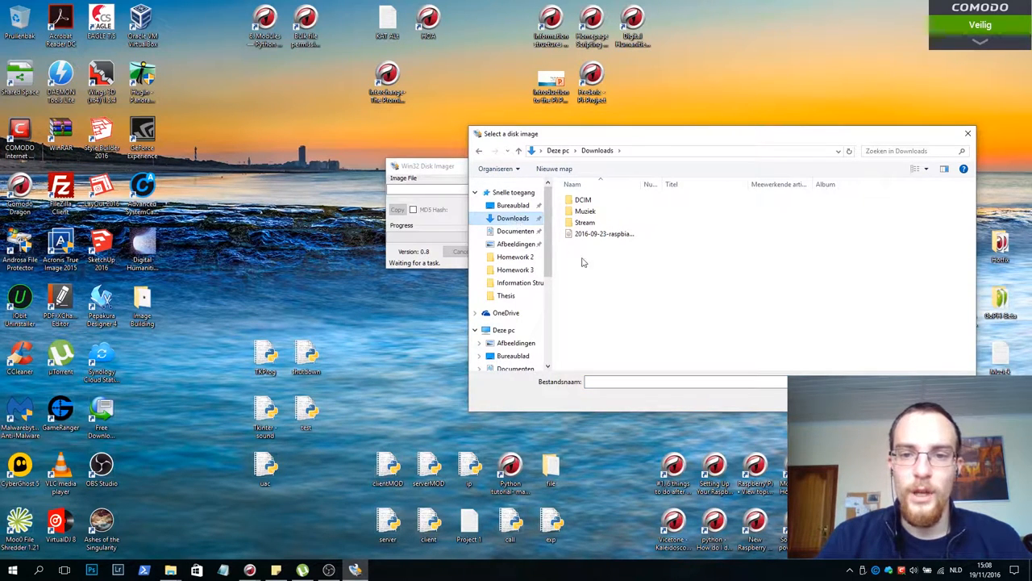
{"action": "left_click", "coordinate": [603, 233]}
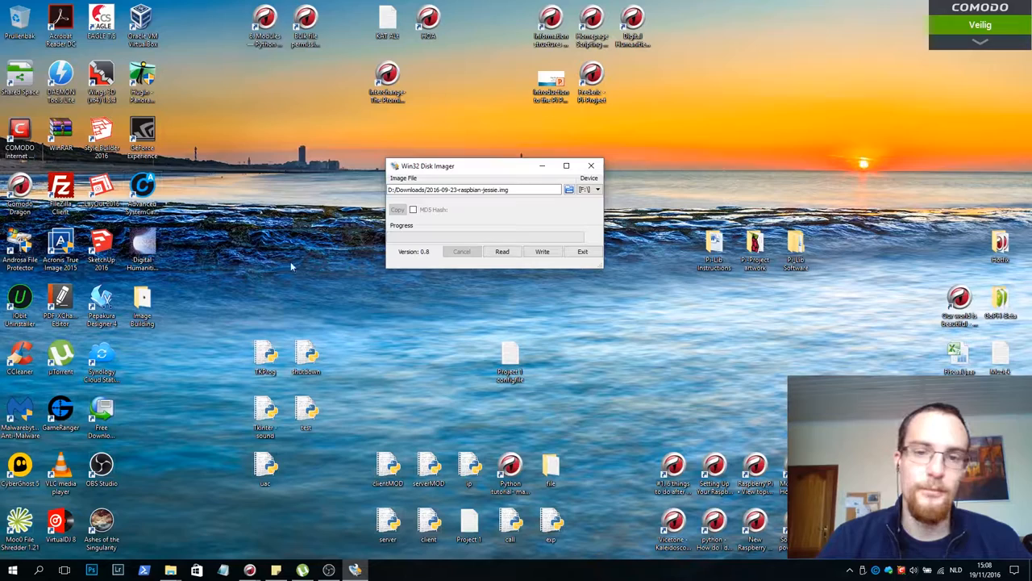
{"action": "mouse_move", "coordinate": [502, 251]}
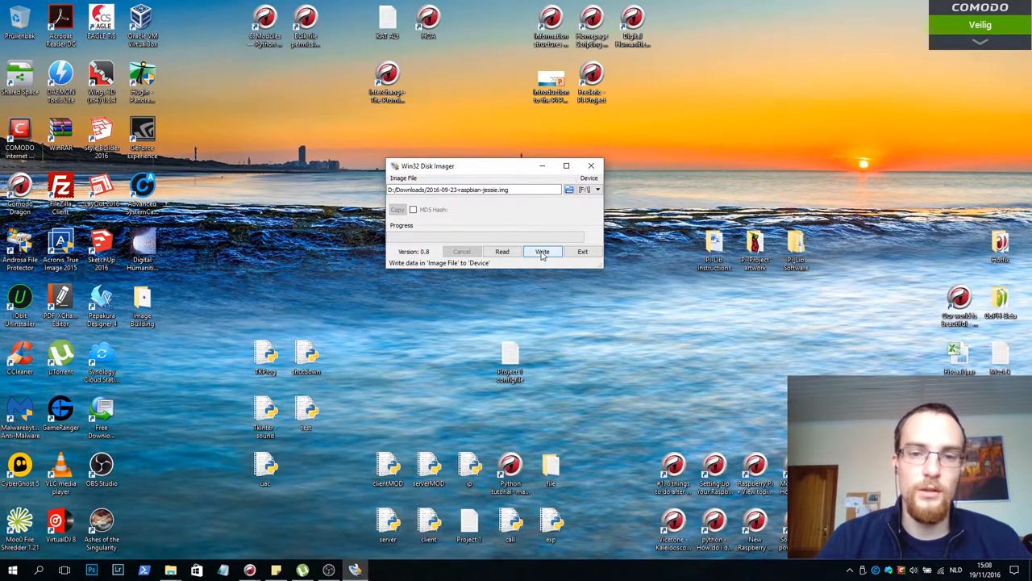
- Write the image to SD card F: and confirm the overwrite warning
{"action": "left_click", "coordinate": [542, 251]}
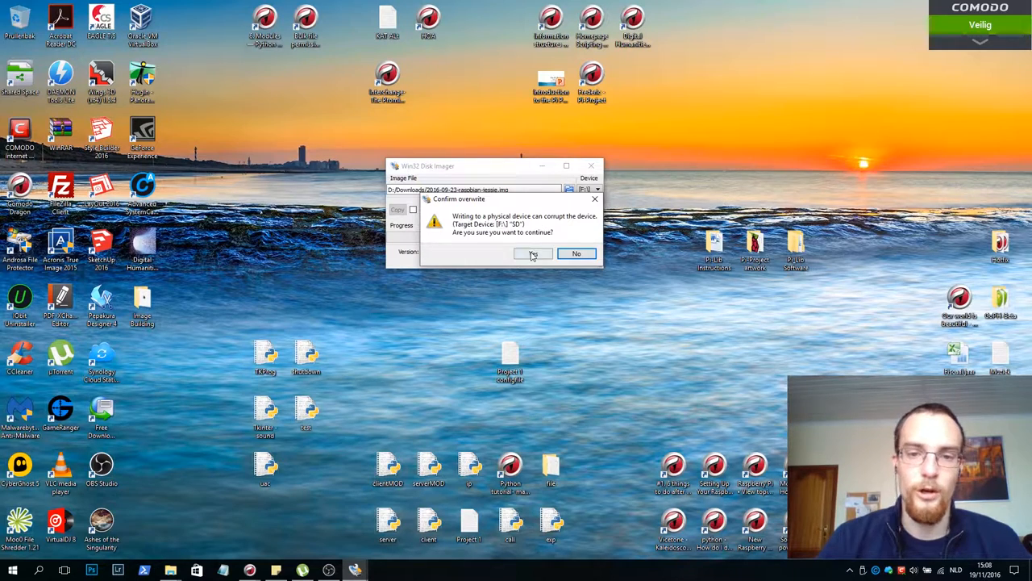
{"action": "left_click", "coordinate": [533, 253]}
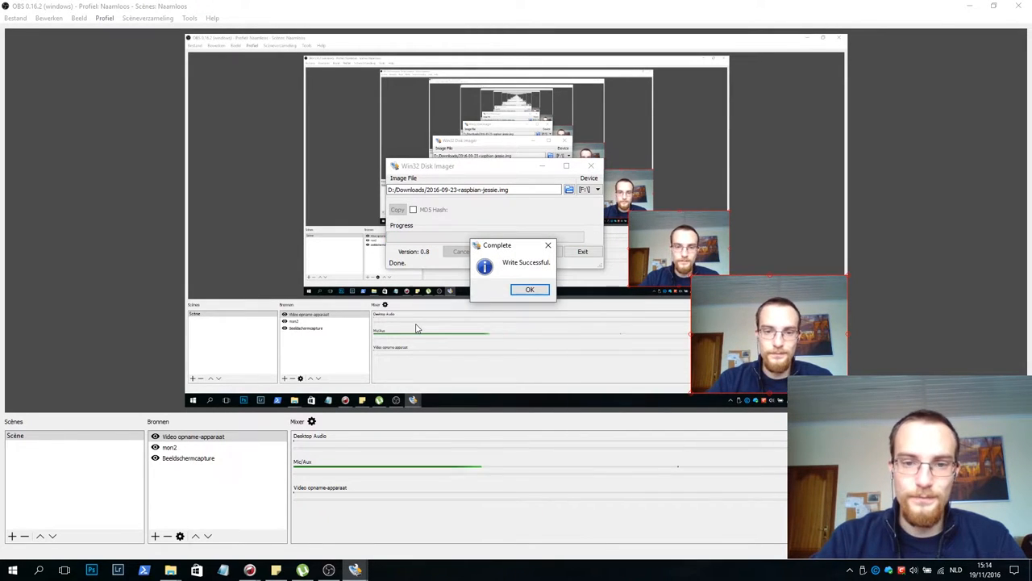
{"action": "mouse_move", "coordinate": [510, 226]}
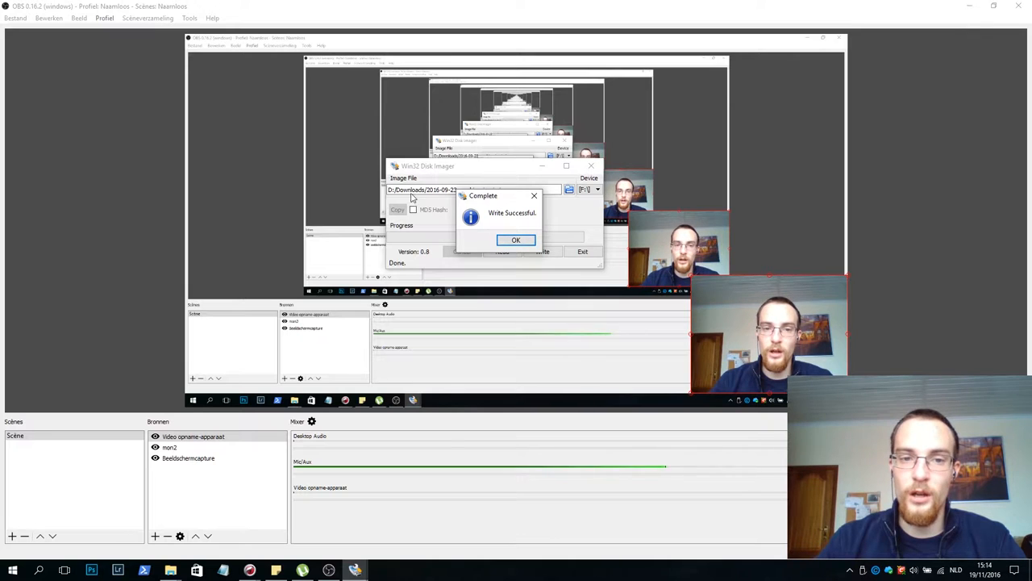
{"action": "mouse_move", "coordinate": [515, 253]}
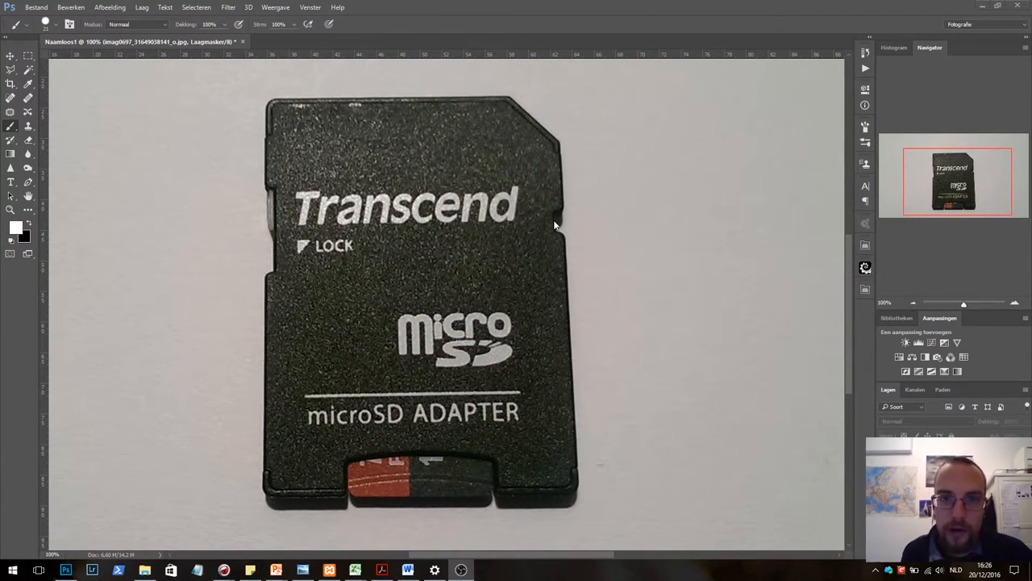
{"action": "mouse_move", "coordinate": [551, 217]}
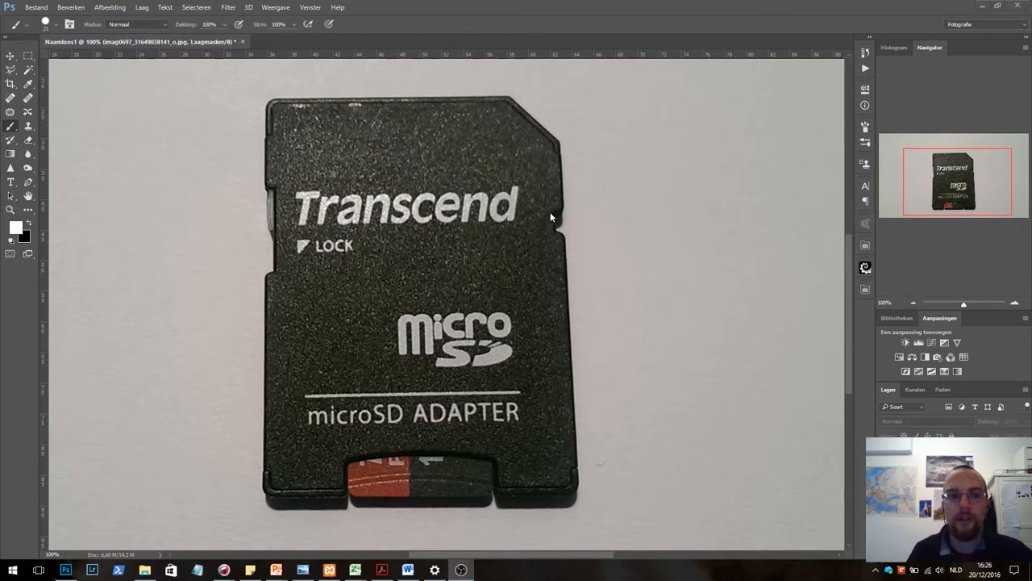
{"action": "mouse_move", "coordinate": [282, 354]}
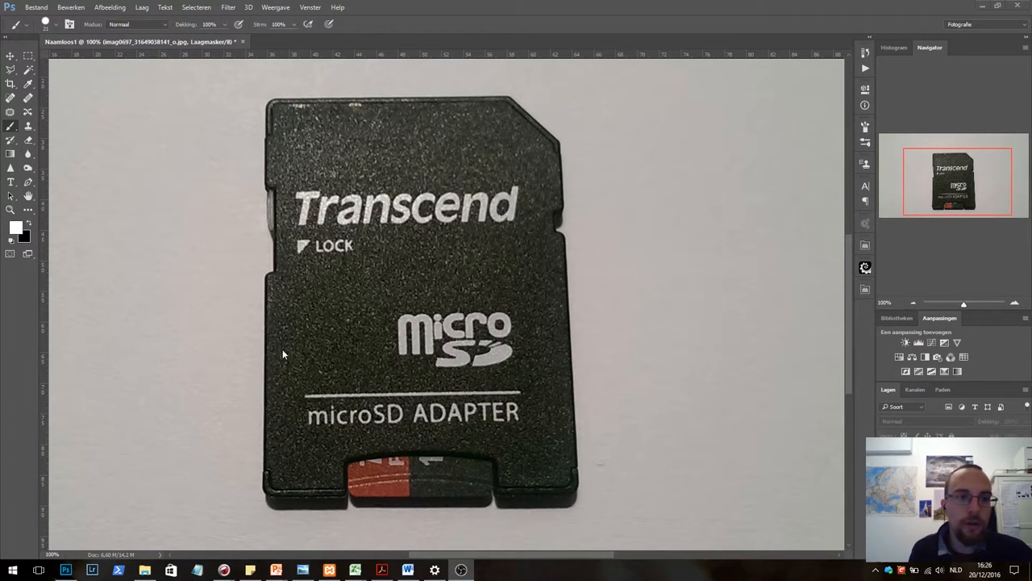
{"action": "mouse_move", "coordinate": [294, 323]}
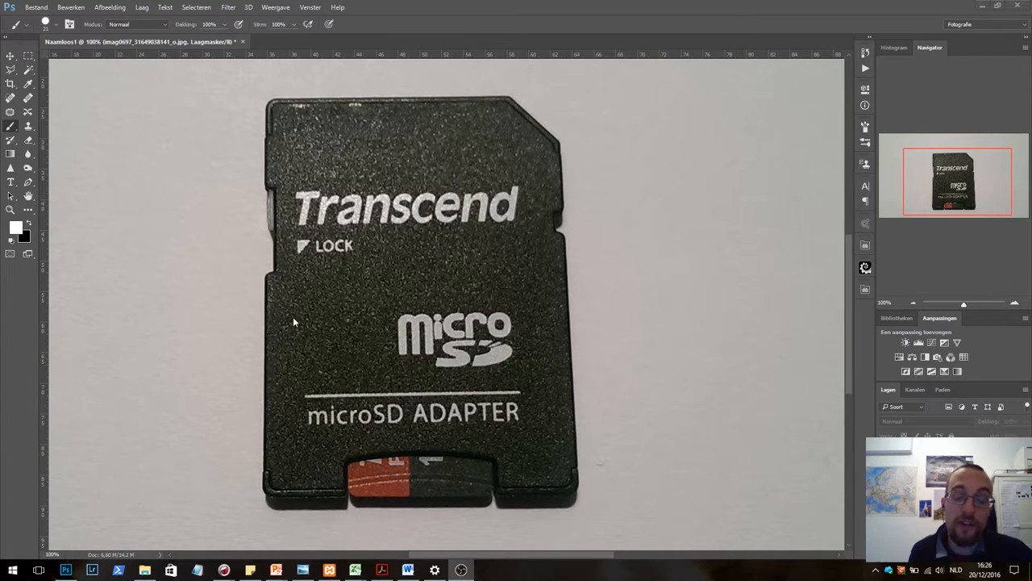
{"action": "mouse_move", "coordinate": [362, 242]}
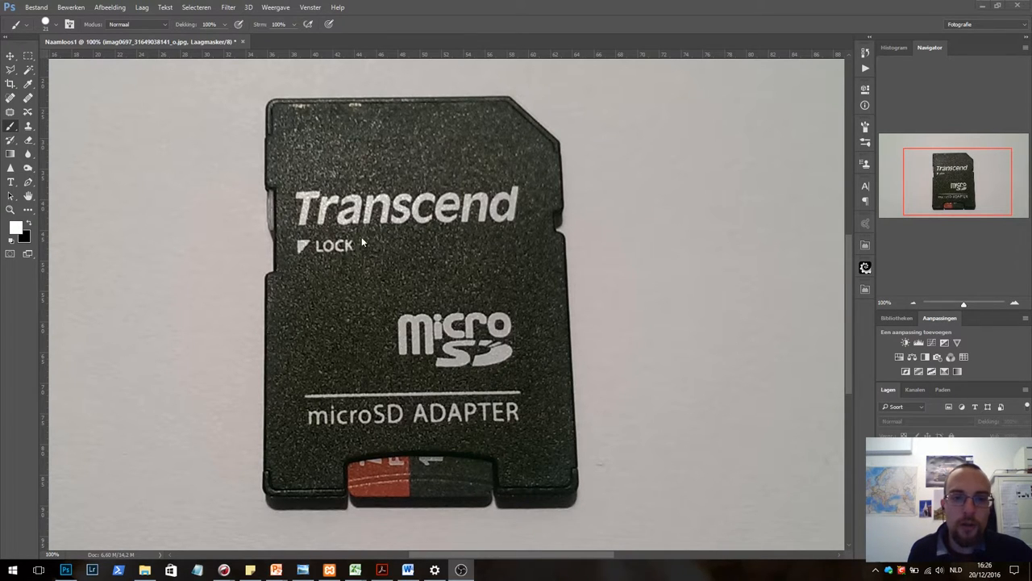
{"action": "mouse_move", "coordinate": [322, 264]}
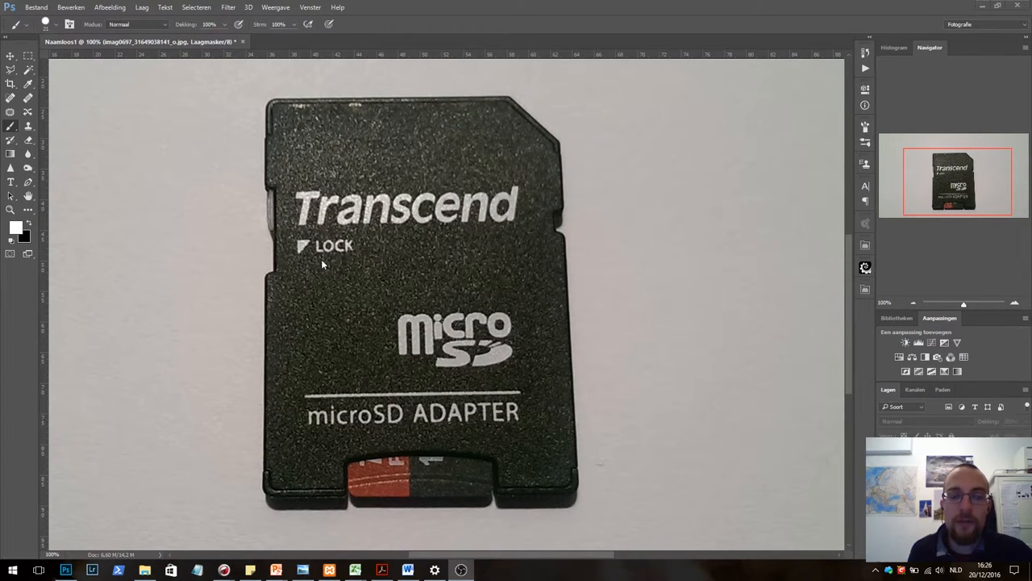
{"action": "mouse_move", "coordinate": [274, 210]}
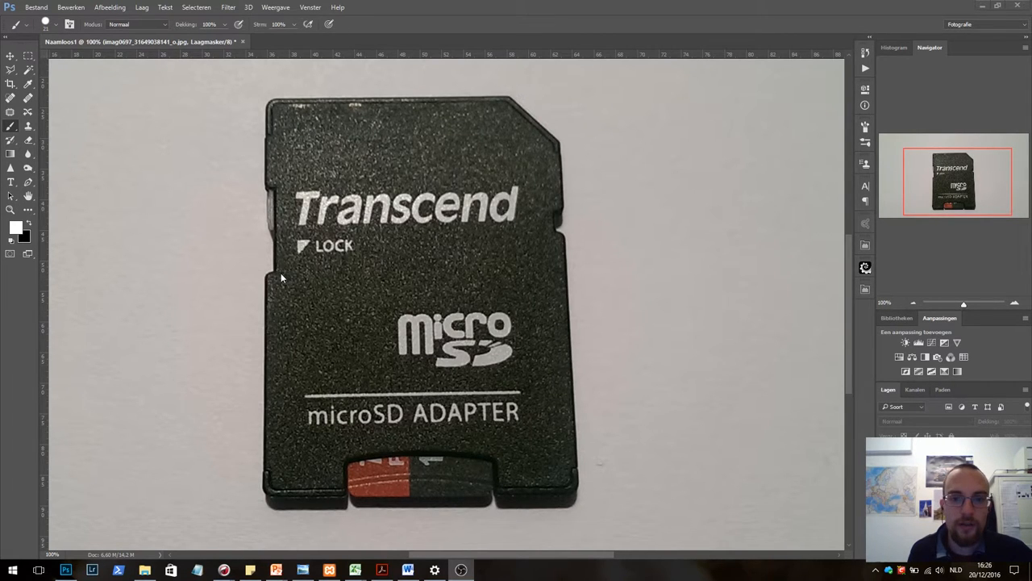
{"action": "mouse_move", "coordinate": [270, 198]}
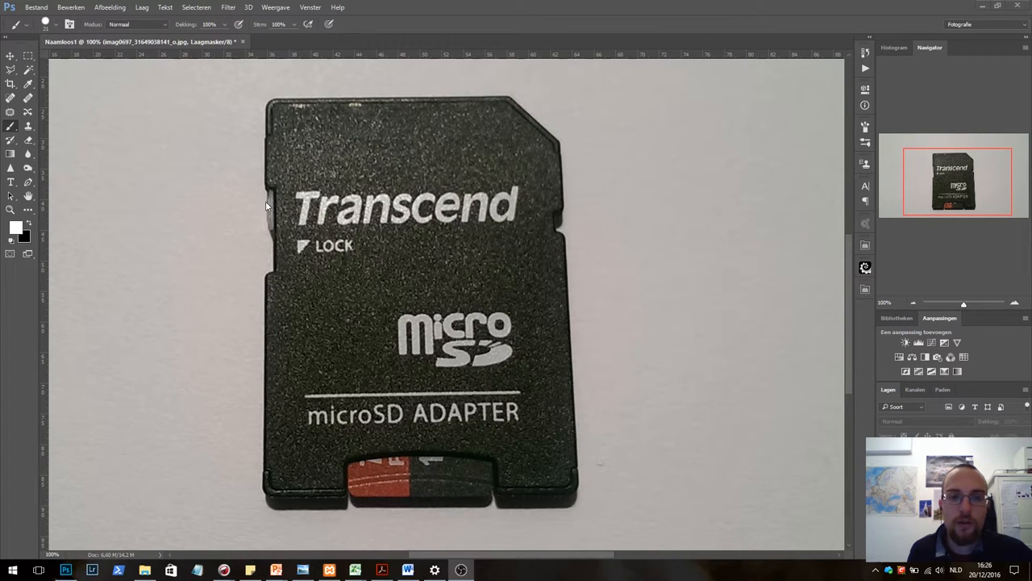
{"action": "mouse_move", "coordinate": [270, 206]}
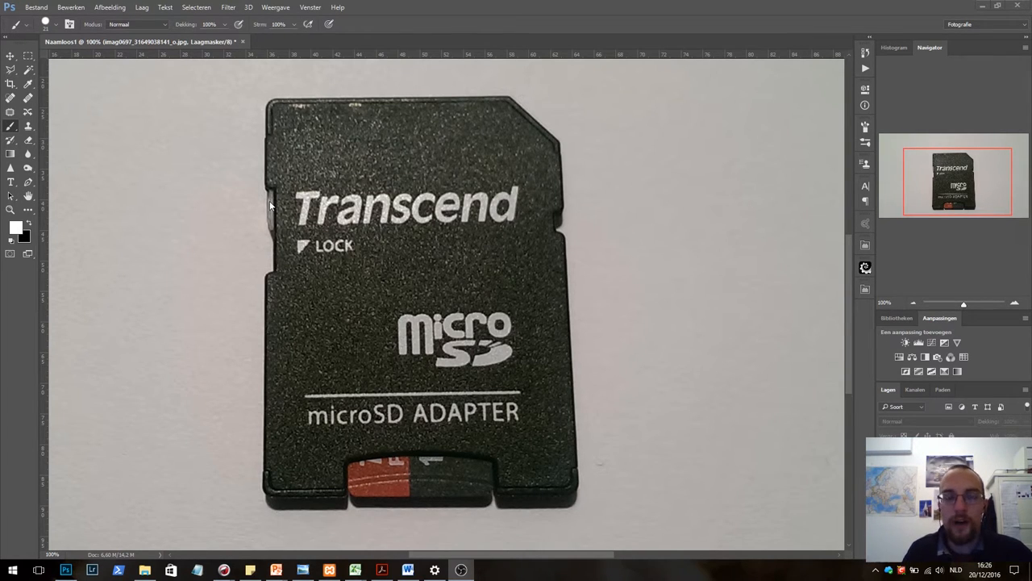
{"action": "mouse_move", "coordinate": [195, 109]}
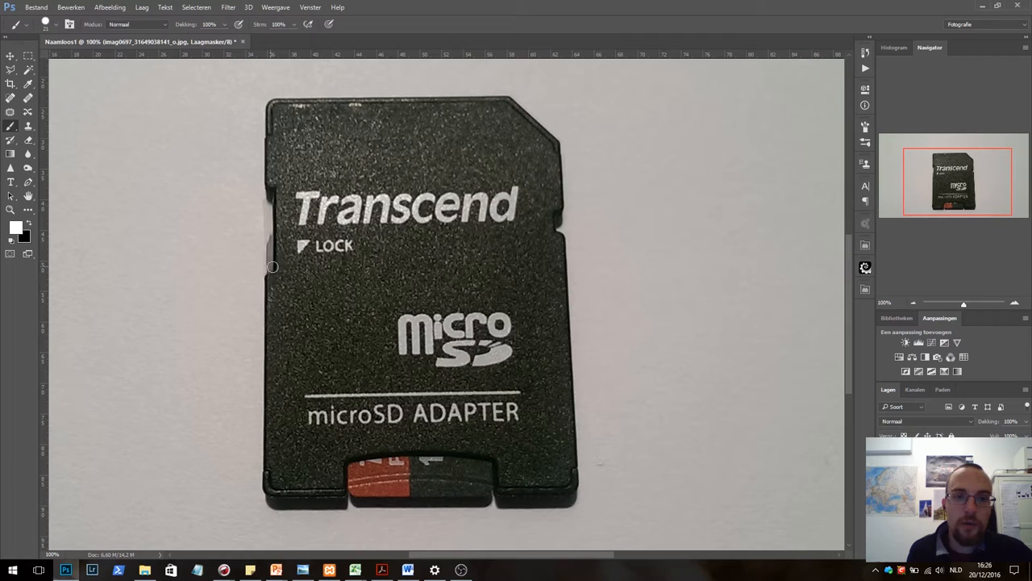
{"action": "mouse_move", "coordinate": [303, 259]}
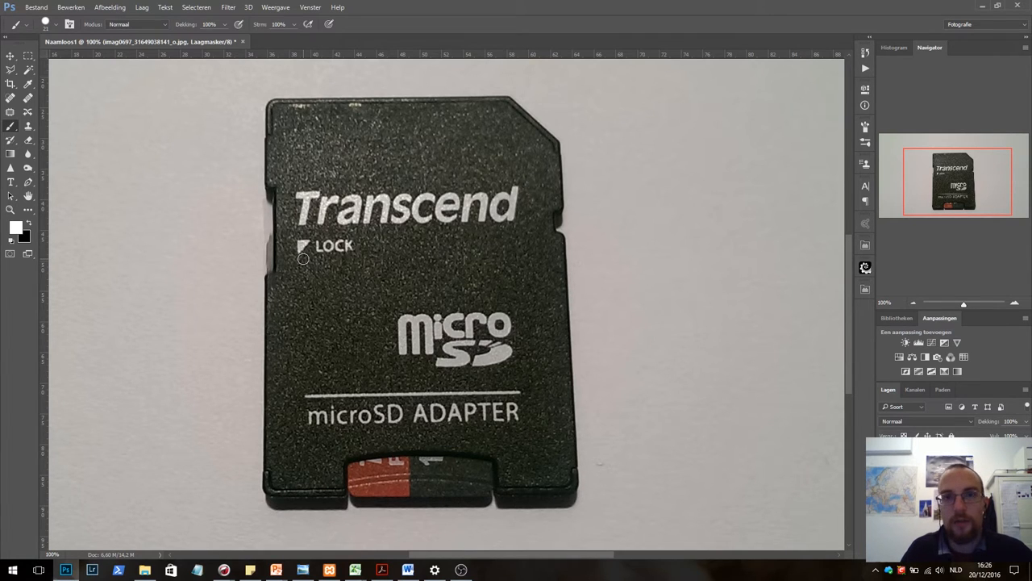